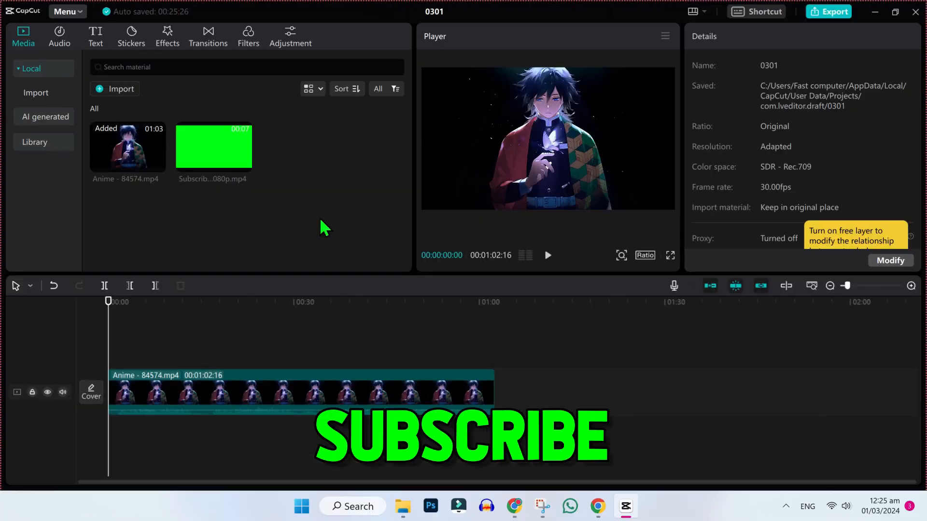
mouse_move(125, 168)
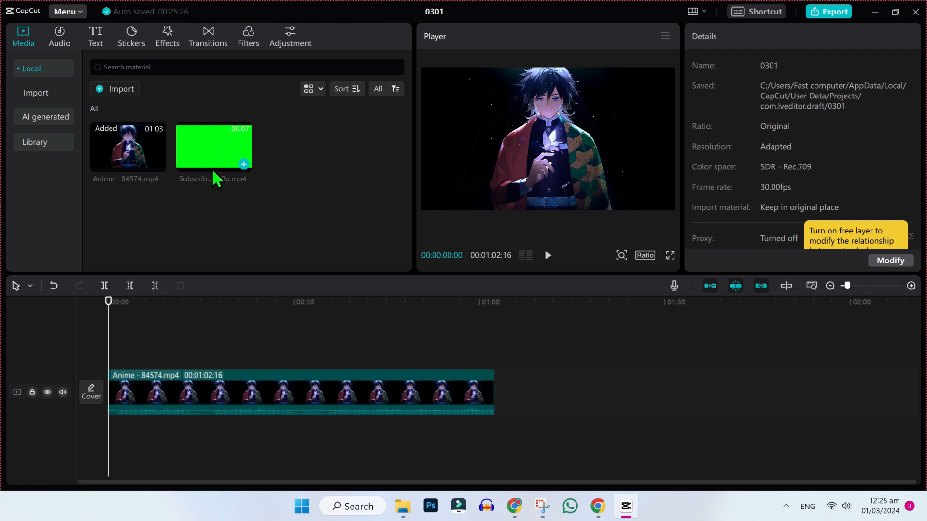
mouse_move(213, 253)
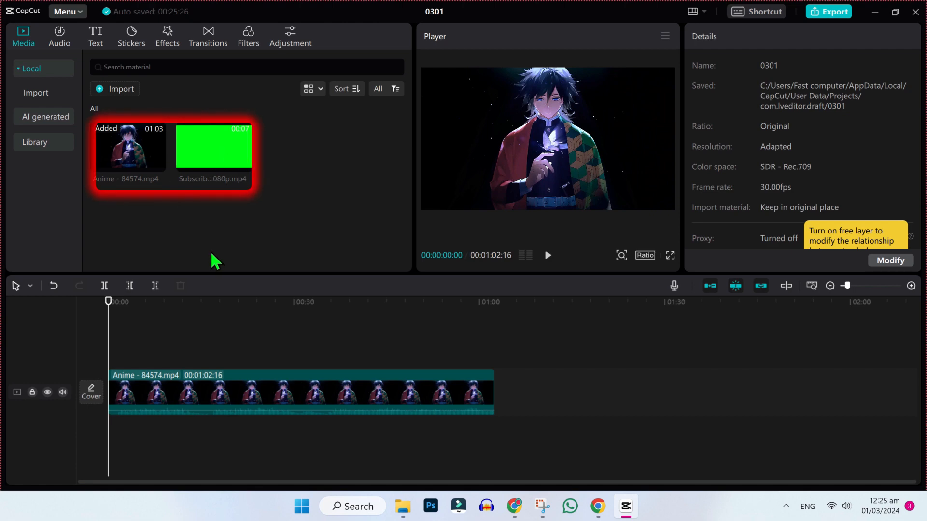
mouse_move(214, 200)
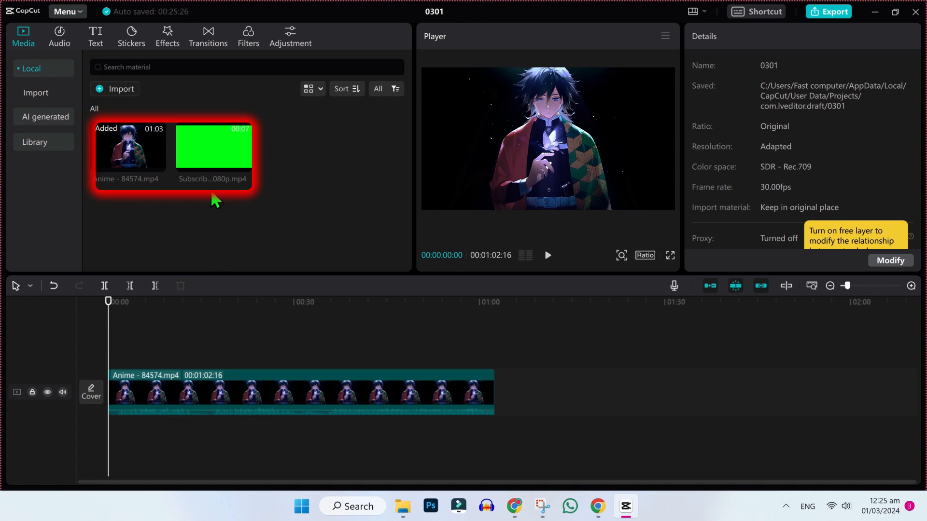
- Drag the green-screen subscribe clip onto its own track above the anime clip, near 16 s
drag(214, 145, 217, 255)
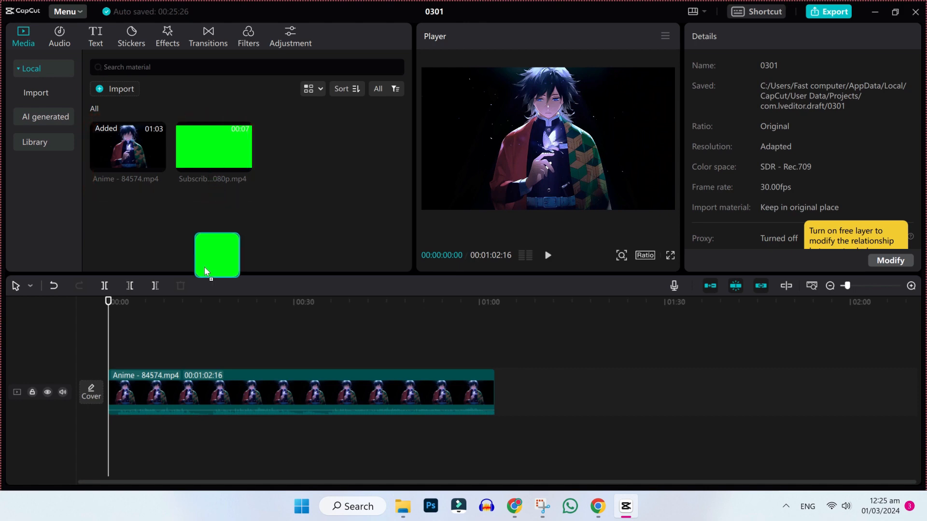
drag(216, 255, 206, 355)
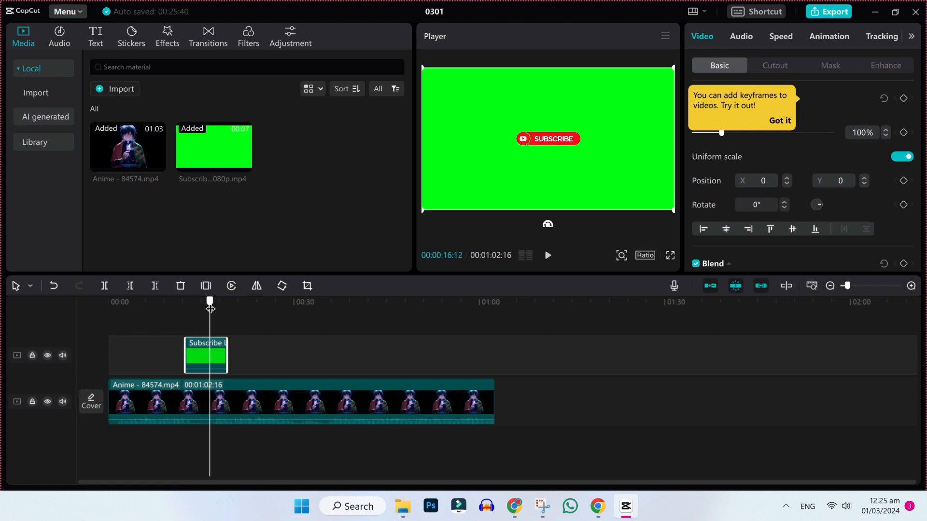
- Search Google for 'subscribe green screen video' and open Pixabay's free green-screen subscribe clips
click(596, 506)
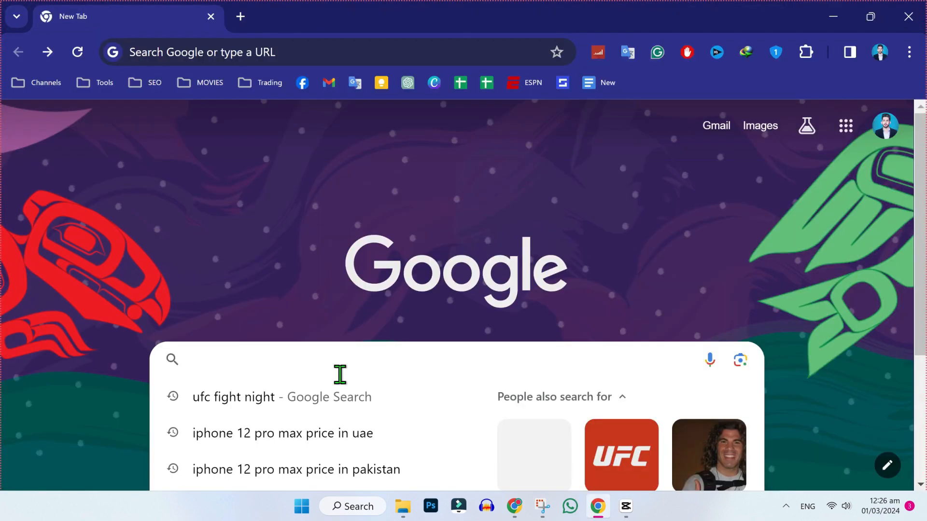
text(subscribe green screen video)
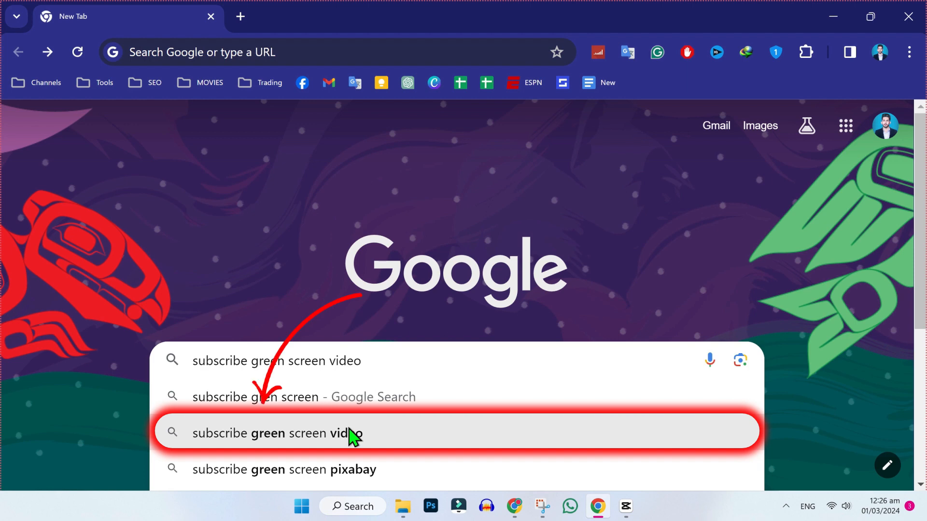
click(272, 434)
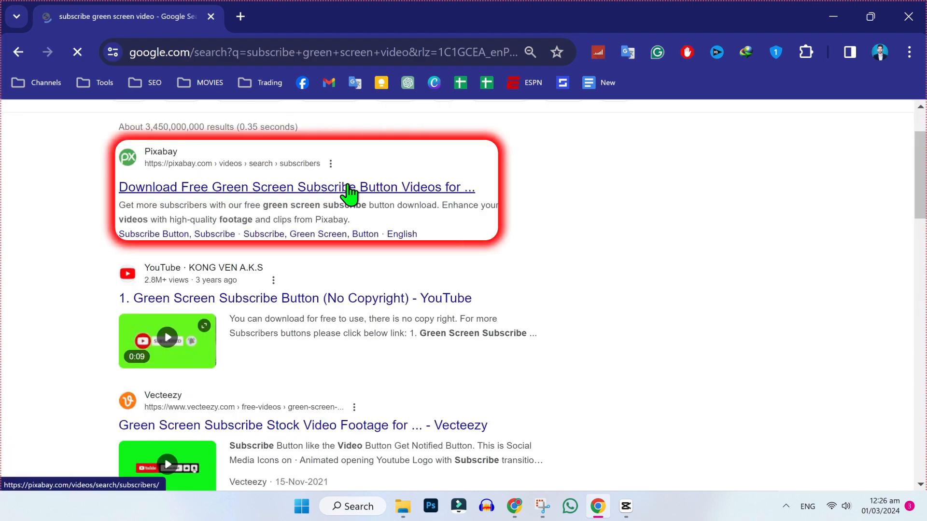
click(296, 186)
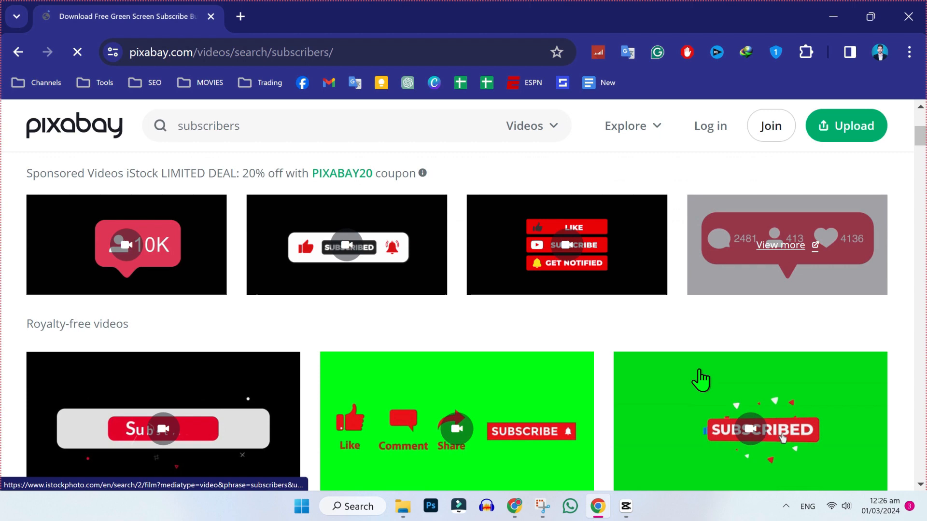
scroll(down, 3)
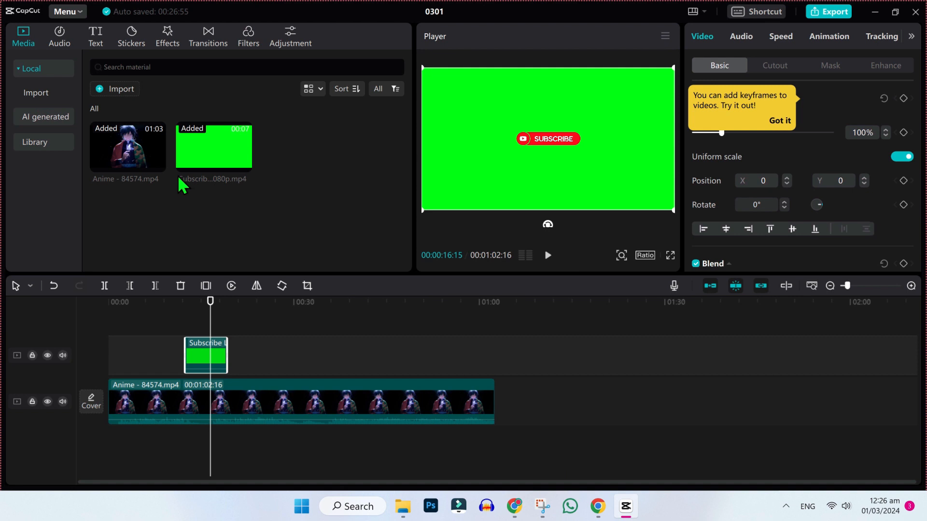
mouse_move(274, 230)
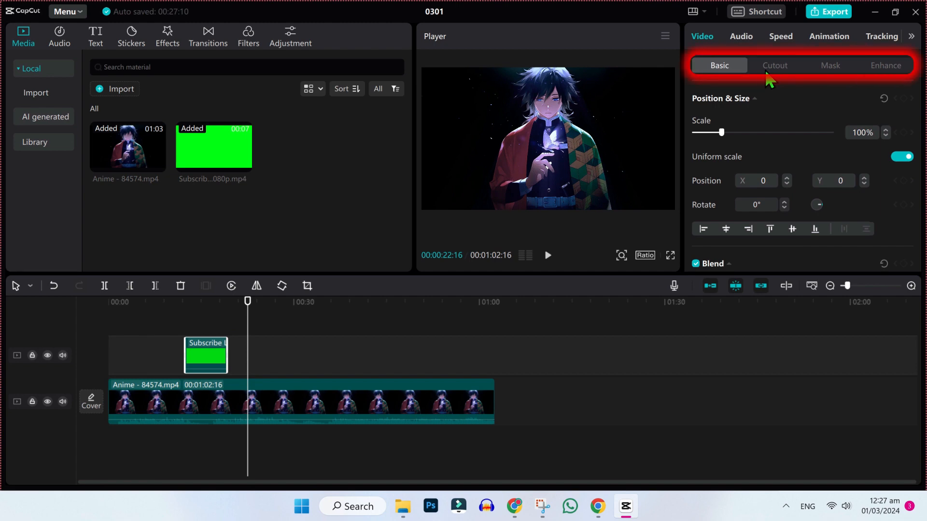
- Open the Cutout options for the subscribe clip and switch on Chroma key
click(774, 65)
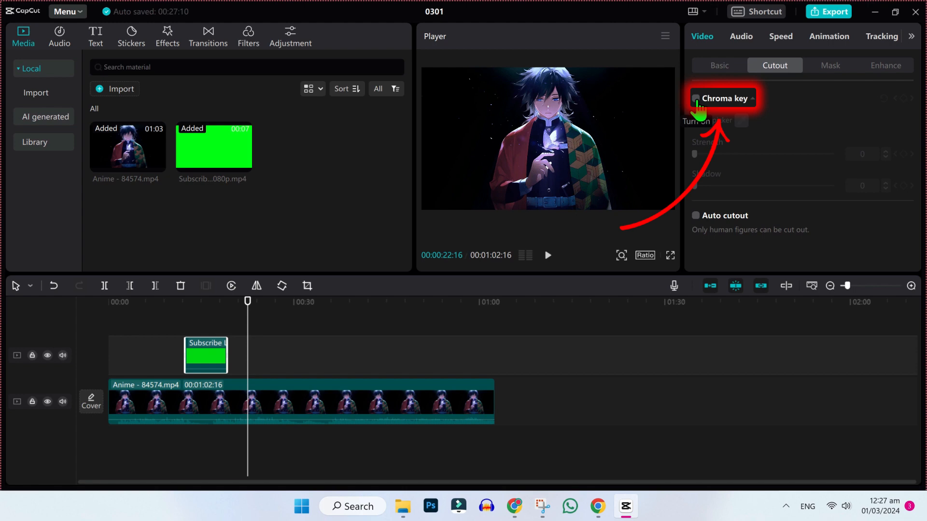
click(697, 98)
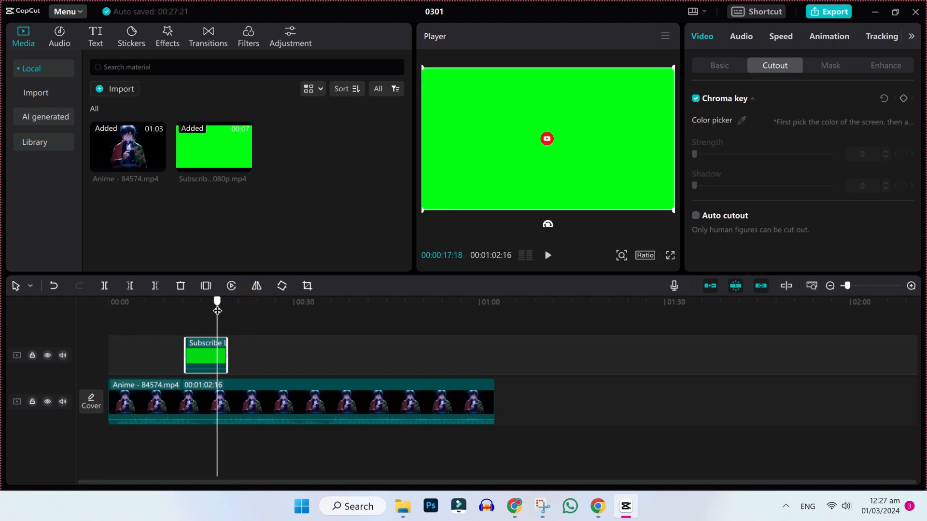
- Use the color picker to sample the green background in the Player as the key colour
click(742, 121)
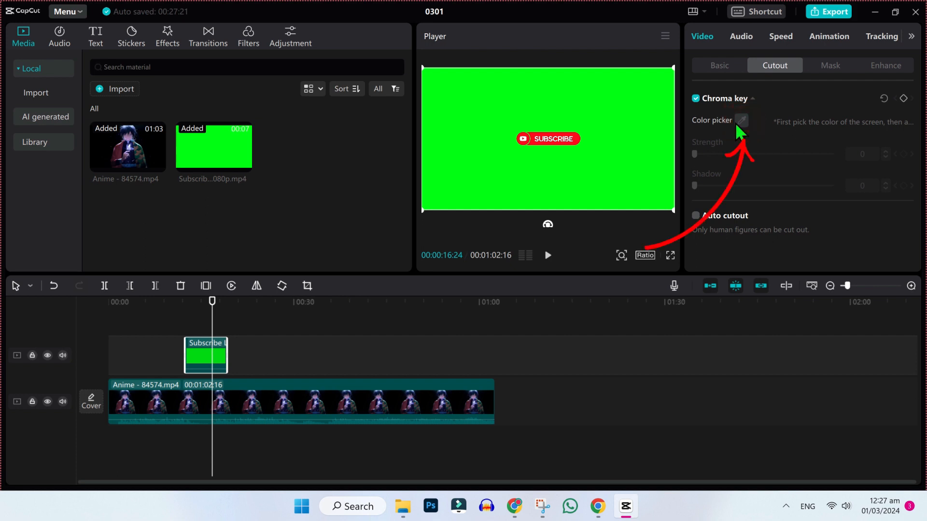
click(743, 120)
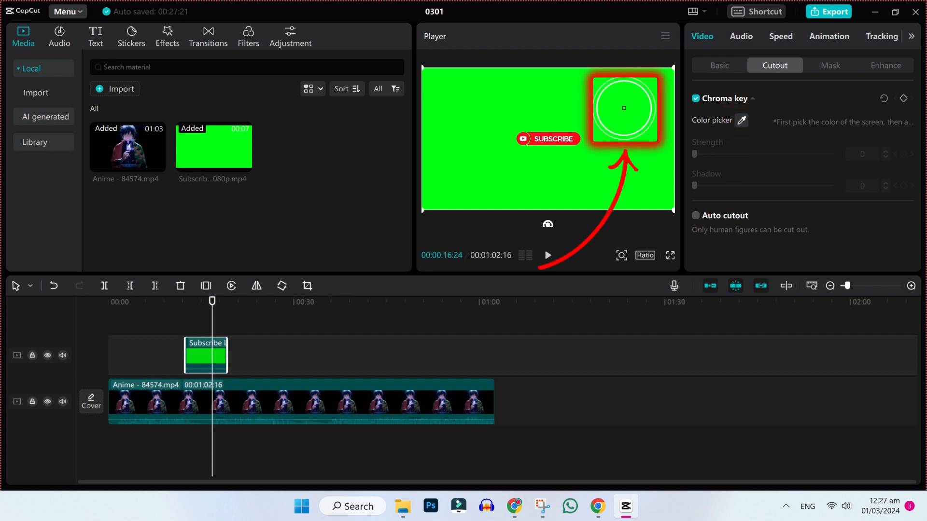
click(623, 108)
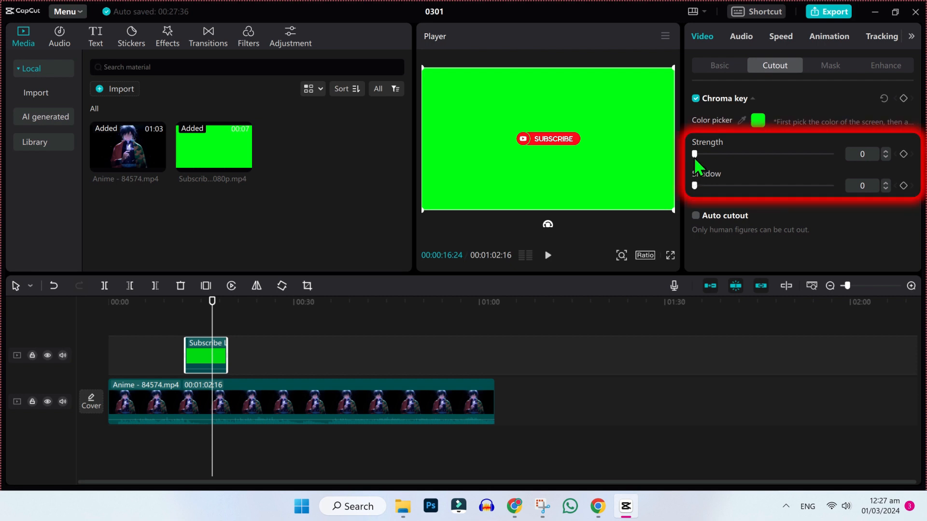
- Raise chroma key Strength and Shadow both to 100 so the green disappears
drag(696, 155, 727, 155)
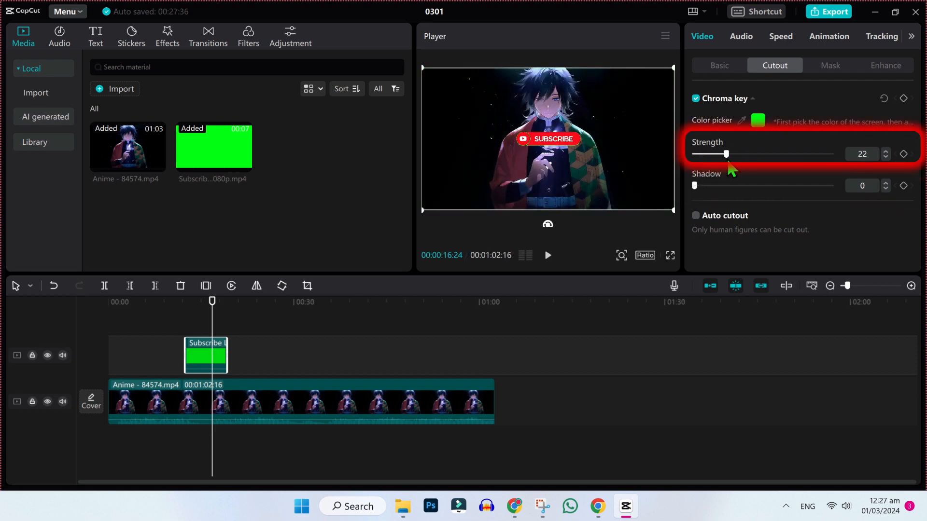
drag(726, 153, 832, 154)
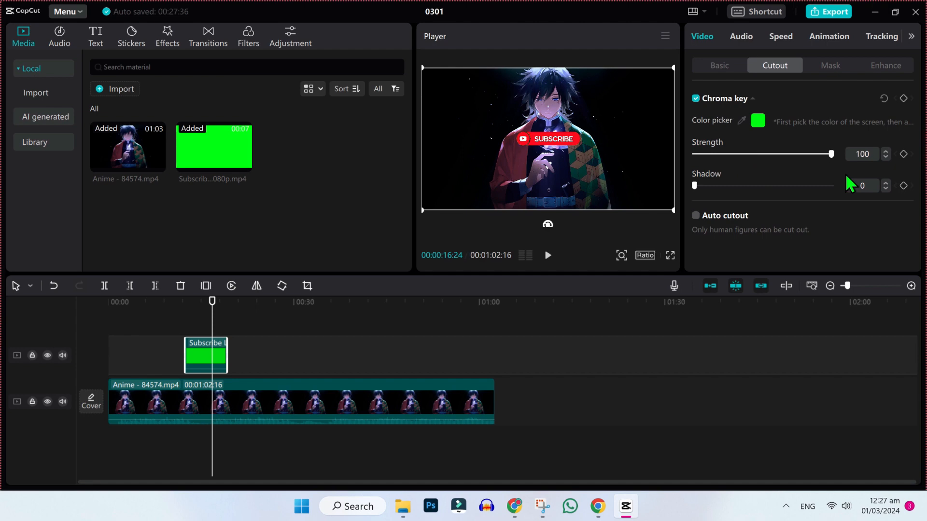
drag(695, 185, 832, 185)
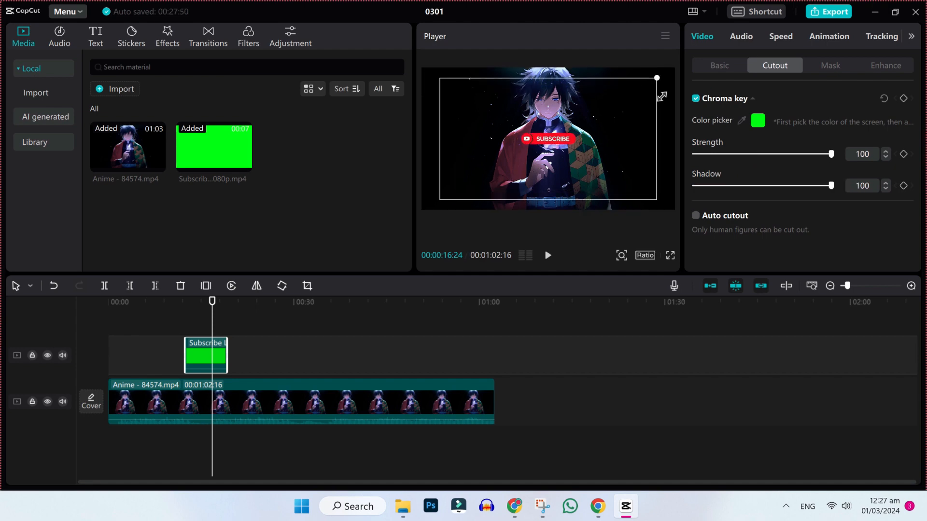